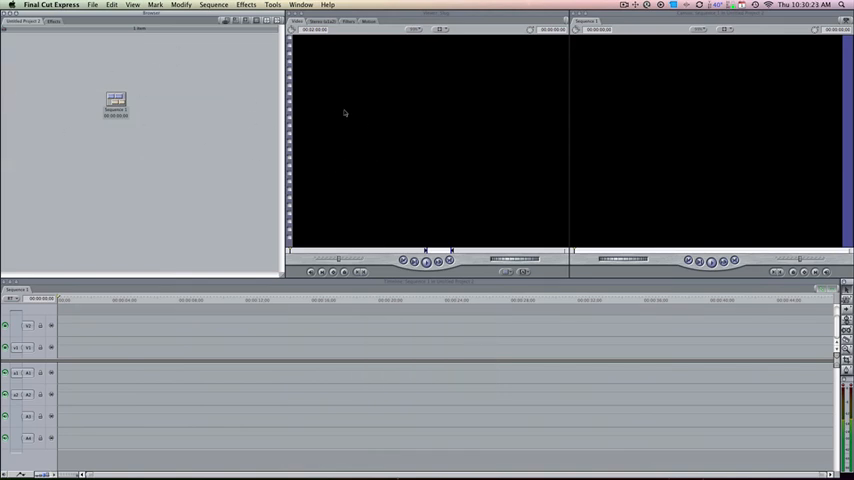
pyautogui.moveTo(328, 157)
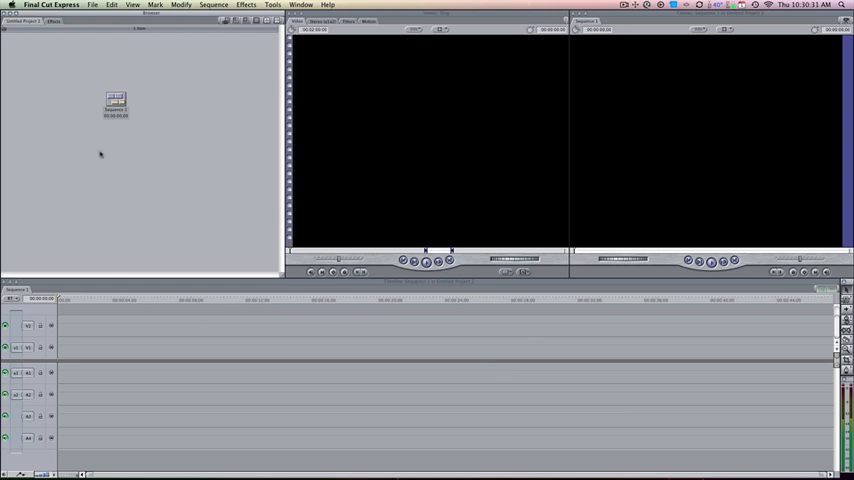
pyautogui.moveTo(153, 146)
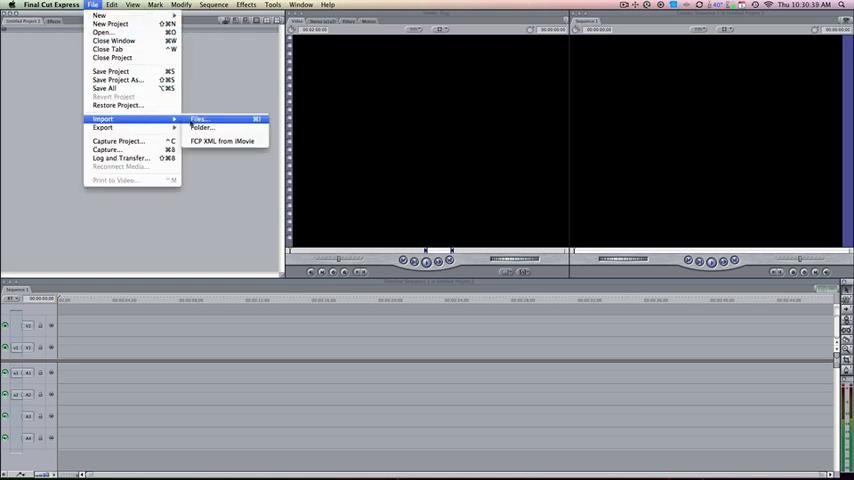
# - Import the Untitled1 movie and the '100 Royalty Free Music 100.m4a' track
pyautogui.click(200, 121)
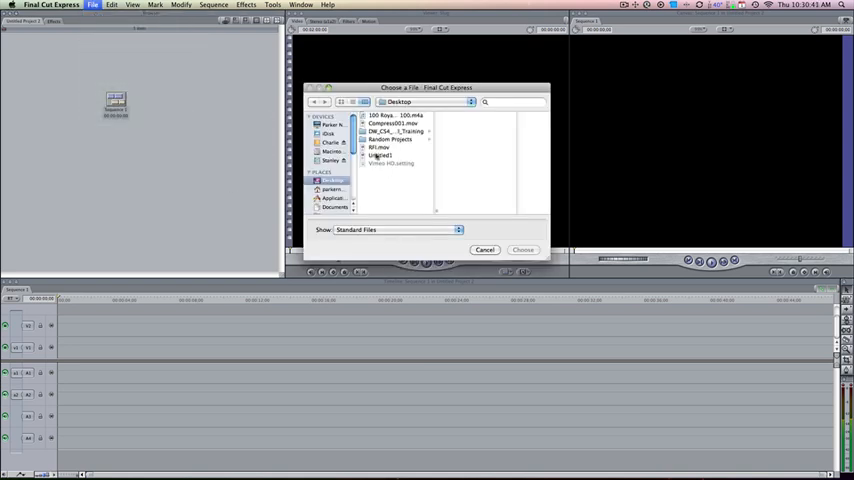
pyautogui.click(382, 155)
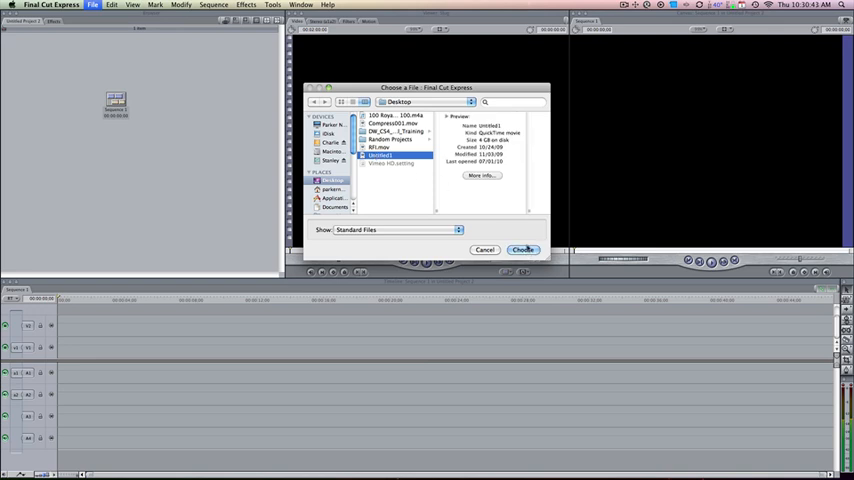
pyautogui.click(528, 250)
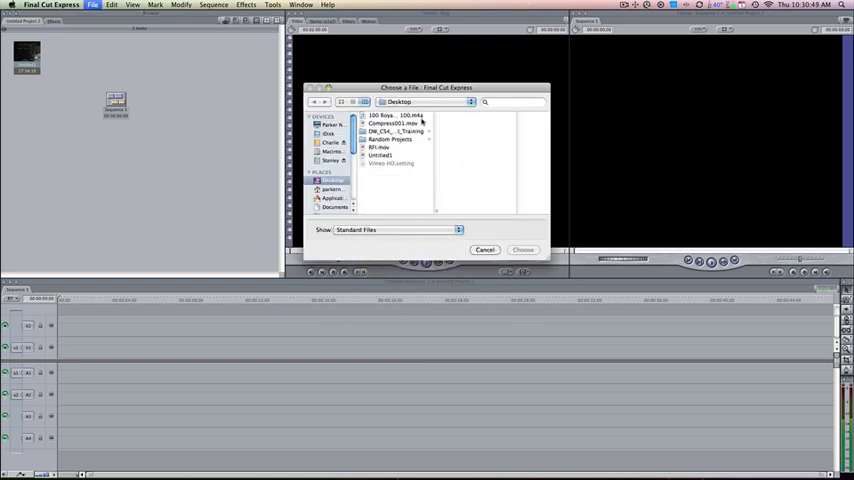
pyautogui.click(393, 116)
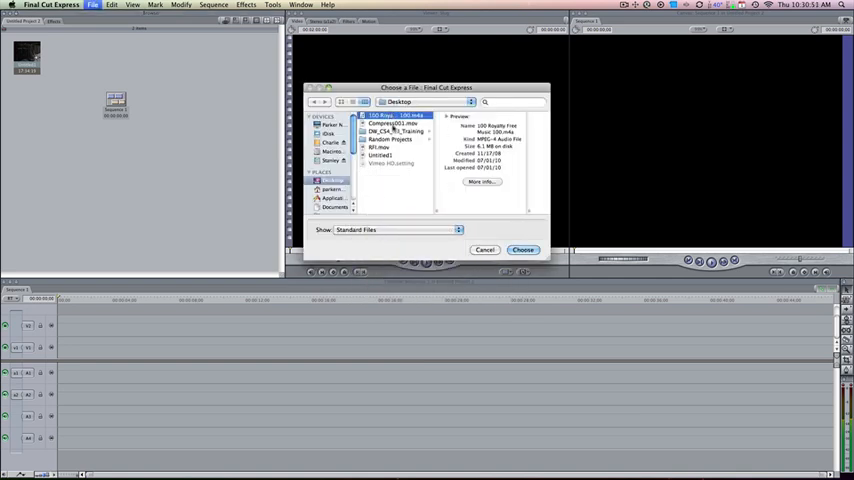
pyautogui.click(522, 250)
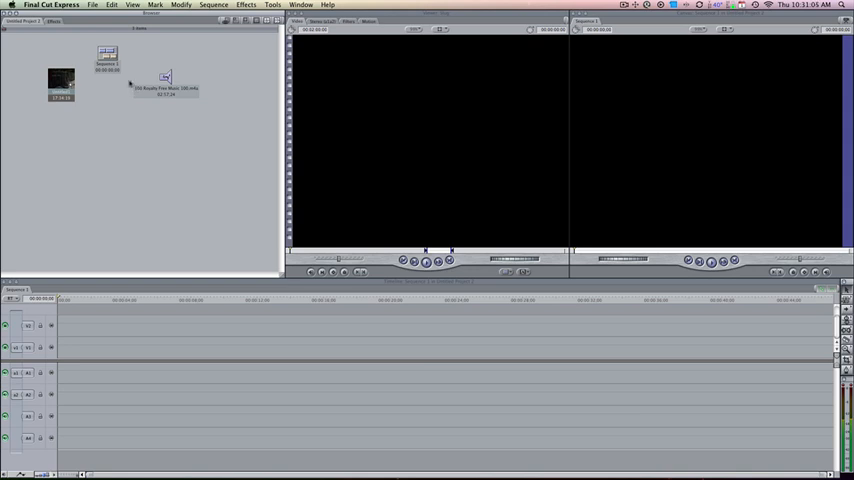
pyautogui.moveTo(118, 133)
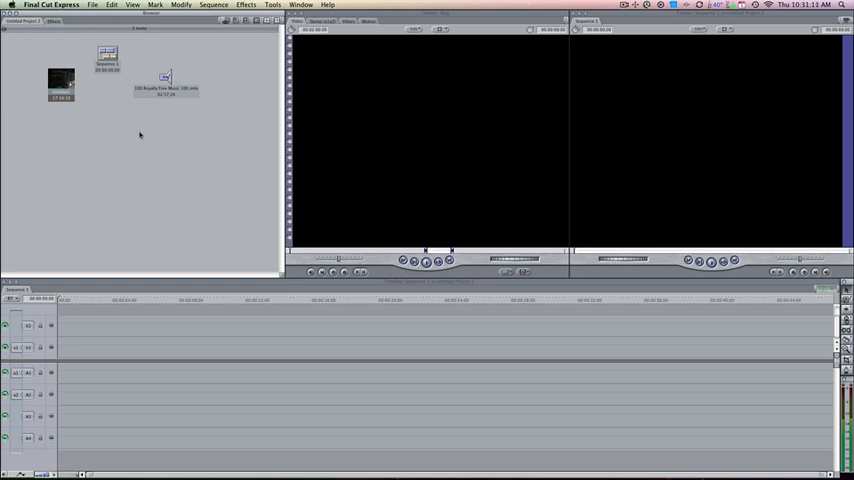
# - Switch the Browser to View as List to show item details
pyautogui.rightClick(140, 135)
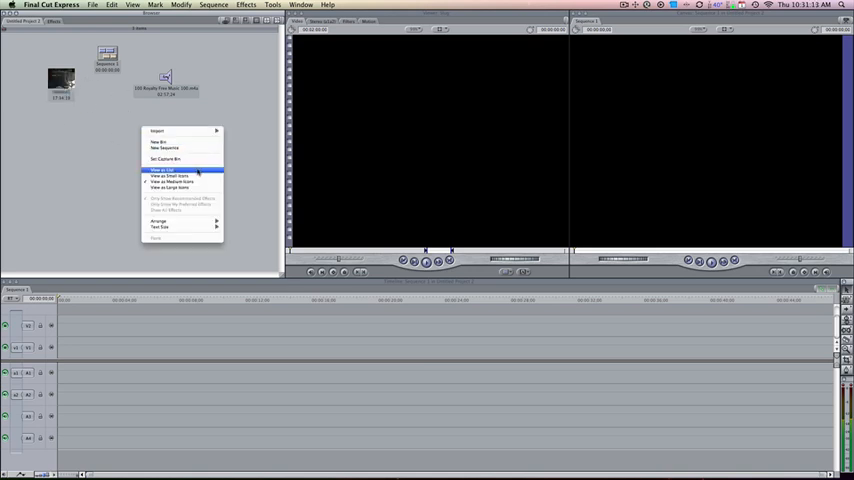
pyautogui.click(160, 170)
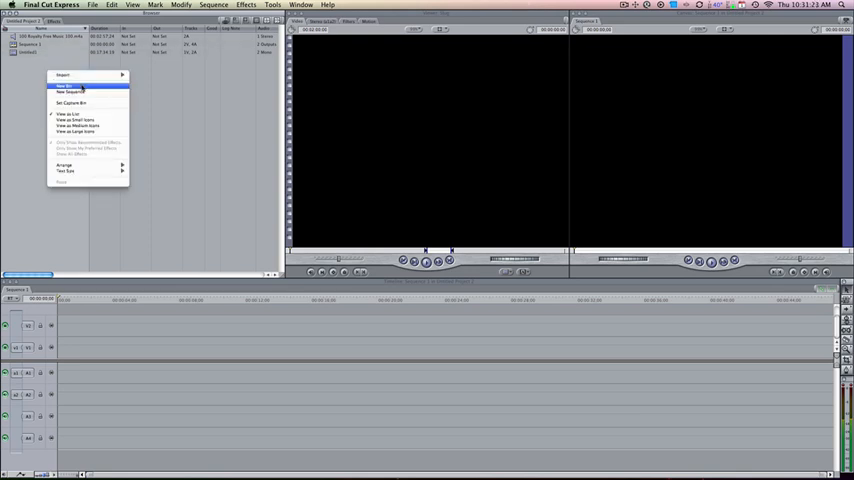
# - Create a new bin in the project Browser
pyautogui.click(70, 86)
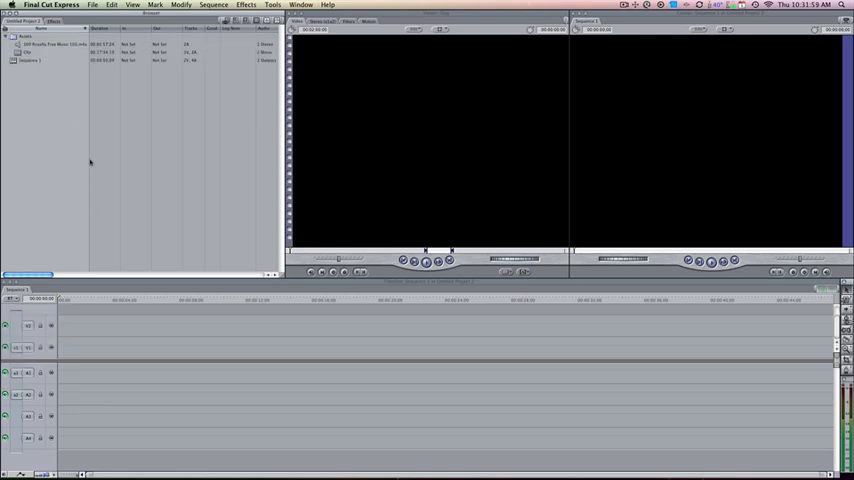
pyautogui.moveTo(91, 146)
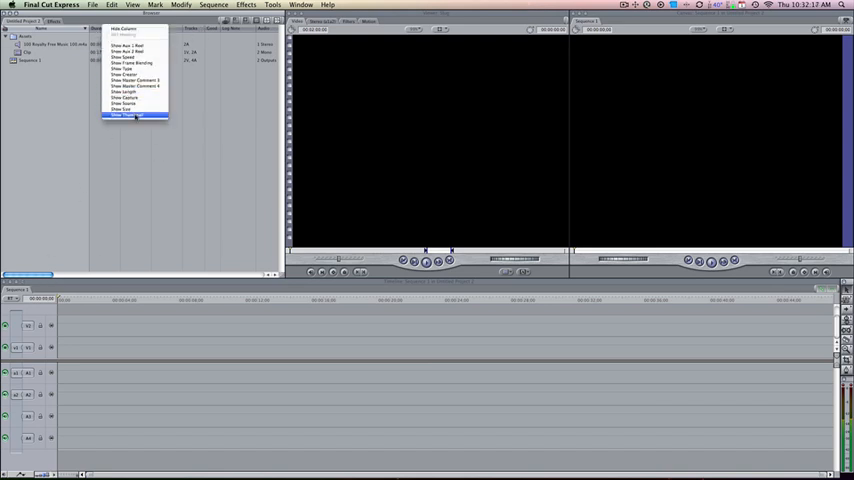
# - Add a thumbnail column to the Browser list, then bring up the Effects tab
pyautogui.click(135, 120)
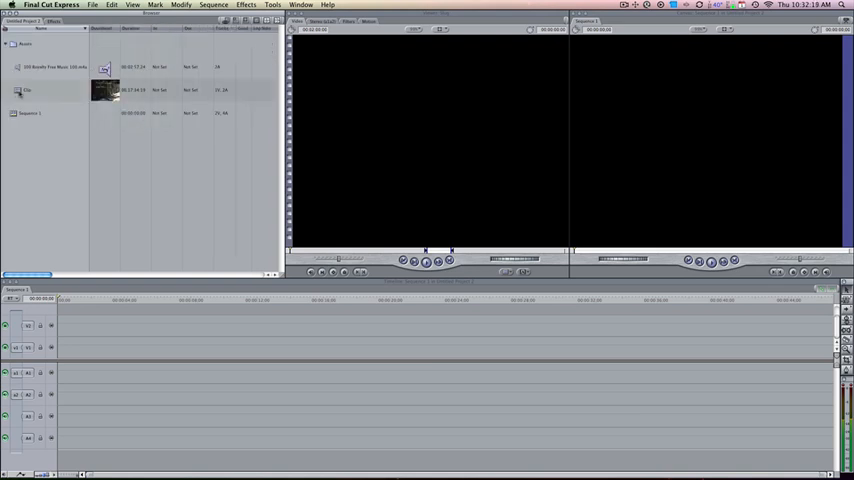
pyautogui.click(30, 89)
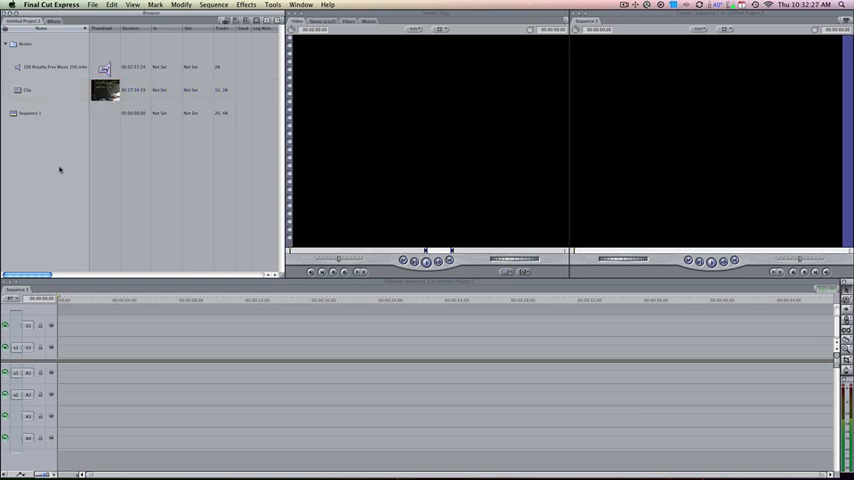
pyautogui.moveTo(92, 145)
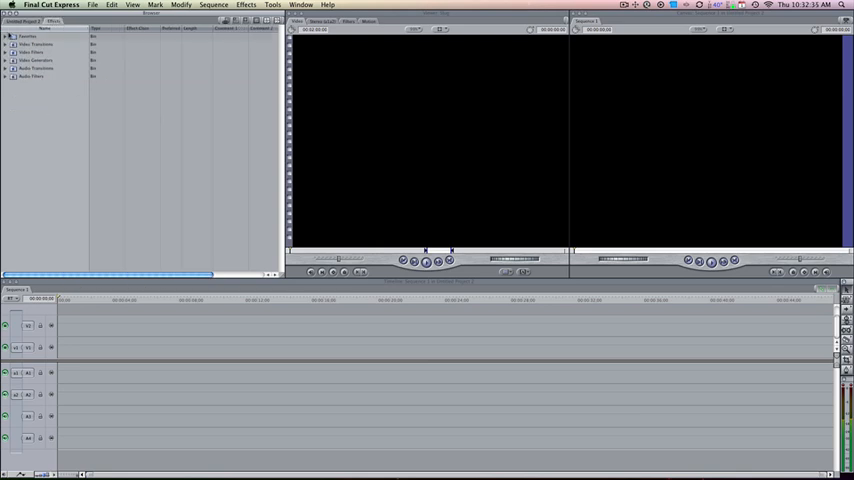
# - Switch from the Effects tab back to the Viewer showing Clip's footage
pyautogui.click(17, 45)
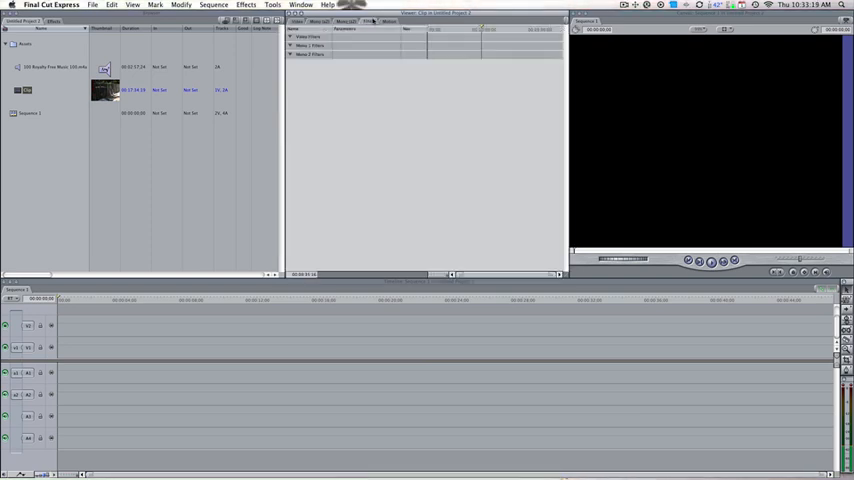
pyautogui.click(58, 30)
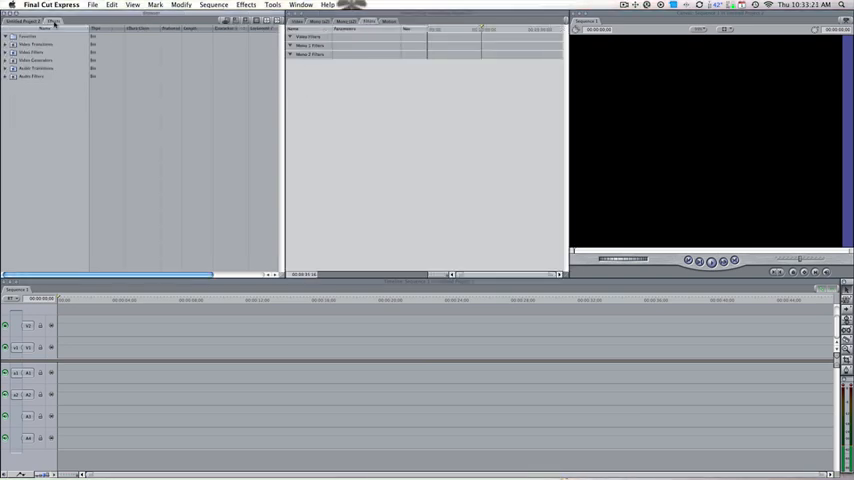
pyautogui.click(22, 29)
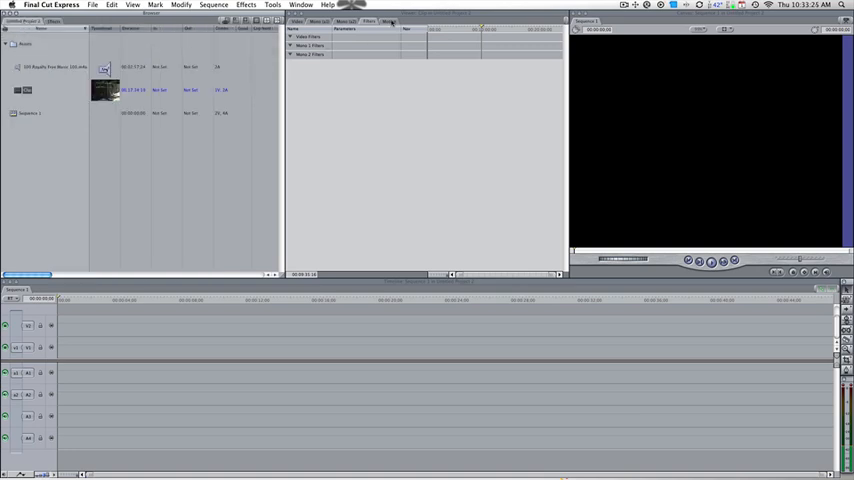
pyautogui.click(387, 22)
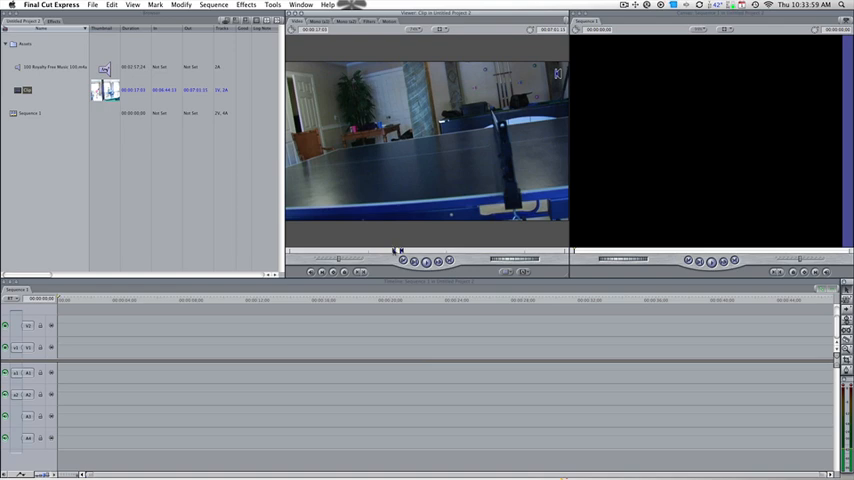
# - Add the trimmed clip to Sequence 1 and match sequence settings to its format
pyautogui.moveTo(105, 90); pyautogui.dragTo(235, 345)
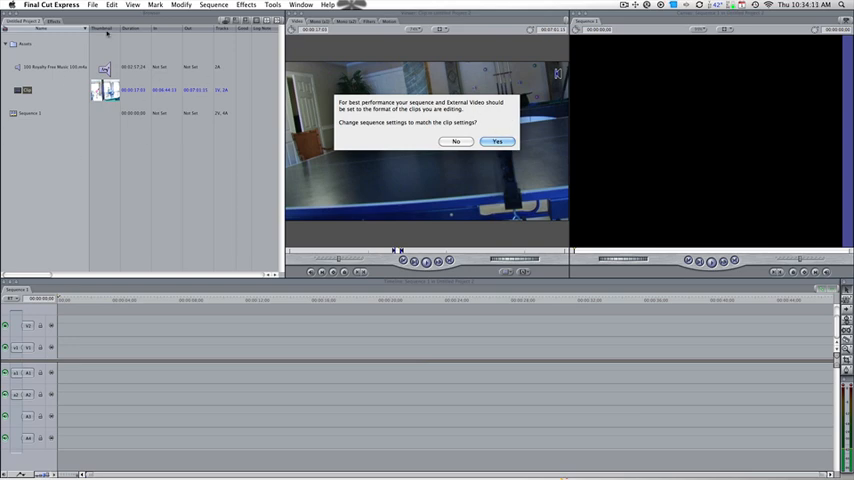
pyautogui.moveTo(453, 141)
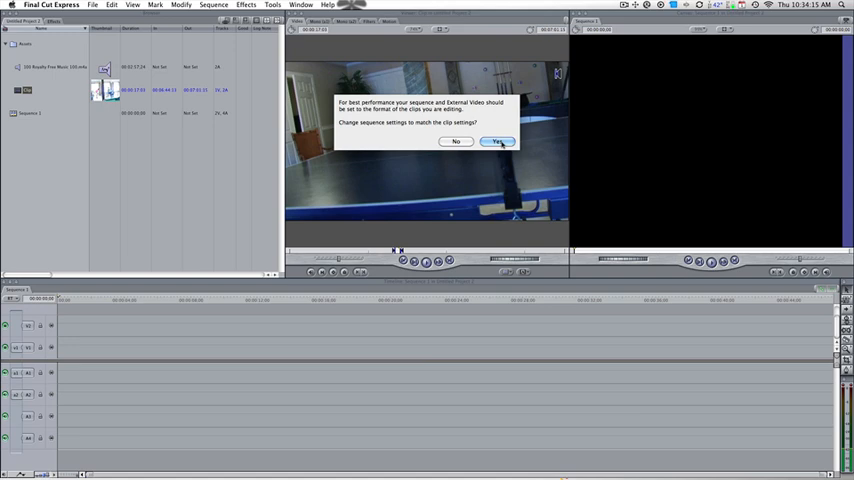
pyautogui.click(497, 141)
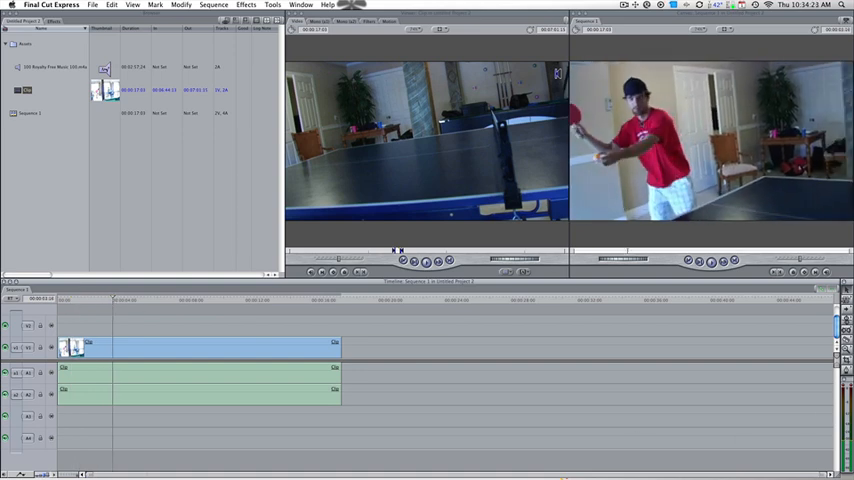
pyautogui.moveTo(189, 317)
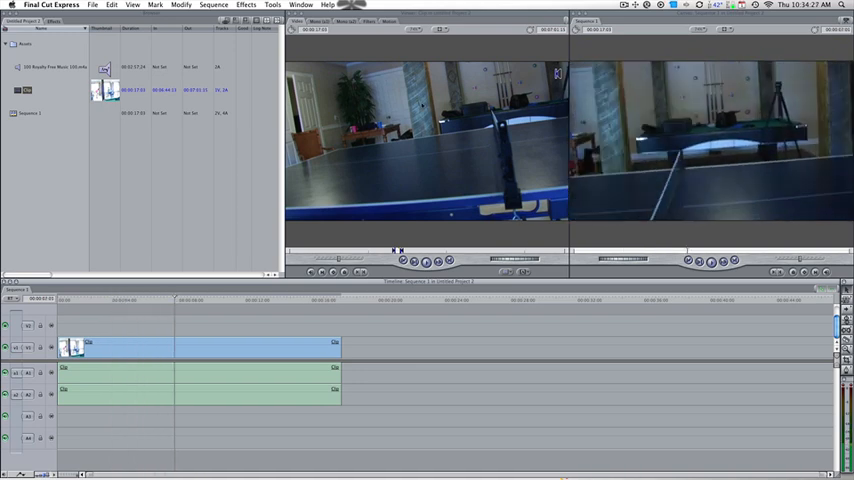
pyautogui.moveTo(415, 192)
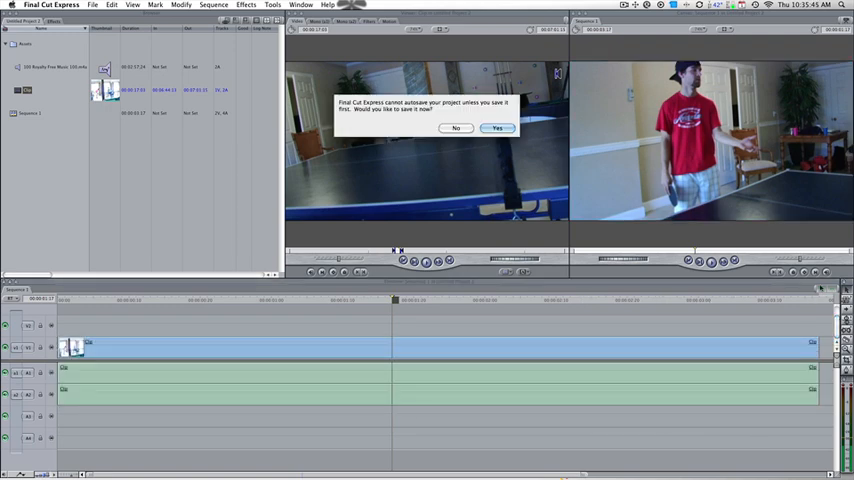
# - Decline the autosave prompt and remove the clip's original audio tracks from Sequence 1
pyautogui.click(495, 128)
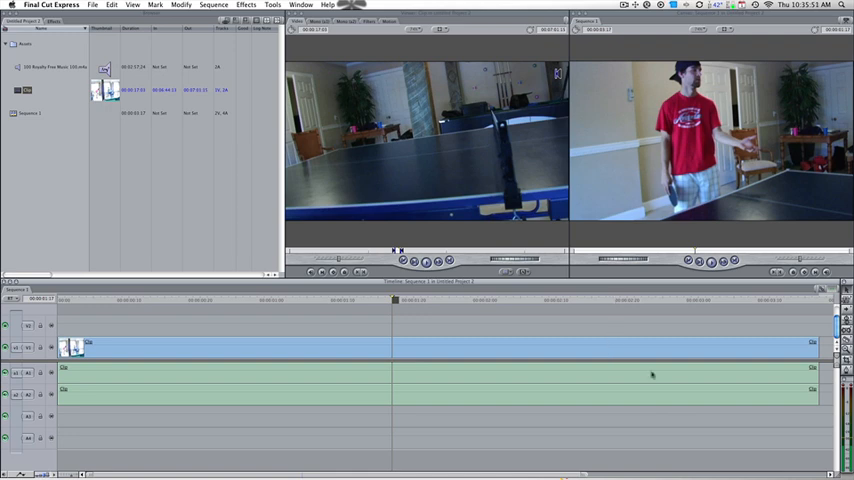
pyautogui.click(600, 374)
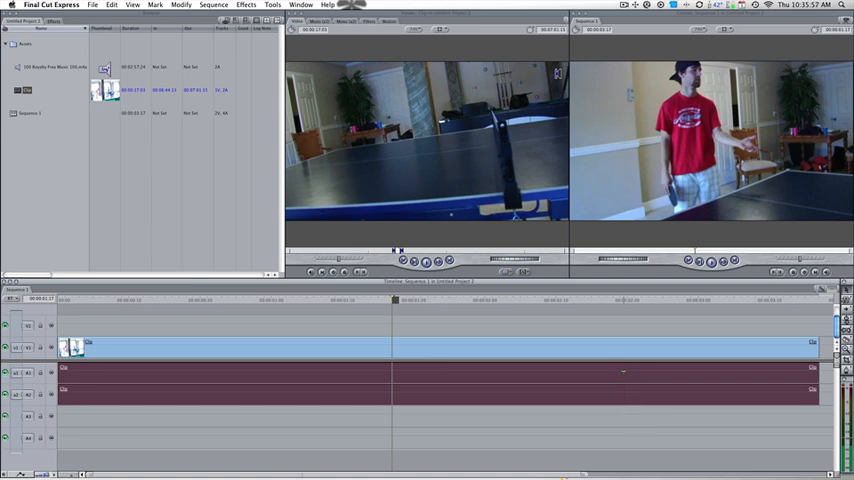
pyautogui.press('cmd+z')
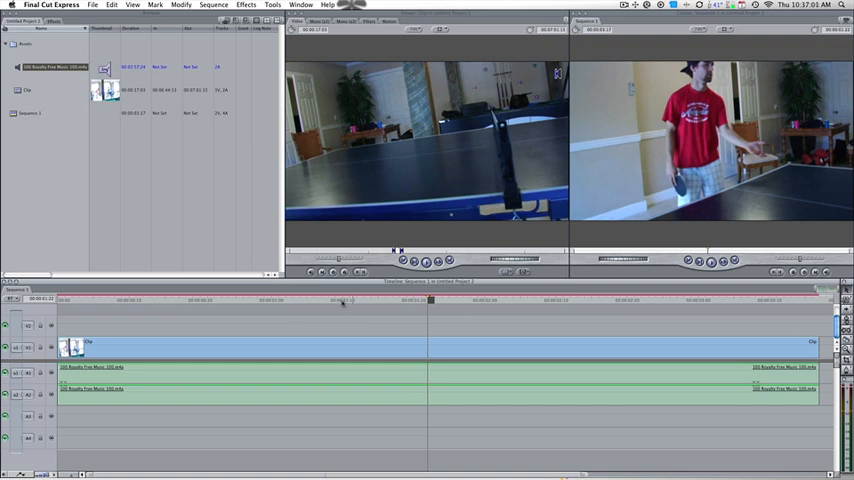
# - Render the whole sequence, then split the video clip near the one-second mark
pyautogui.press('cmd+r')
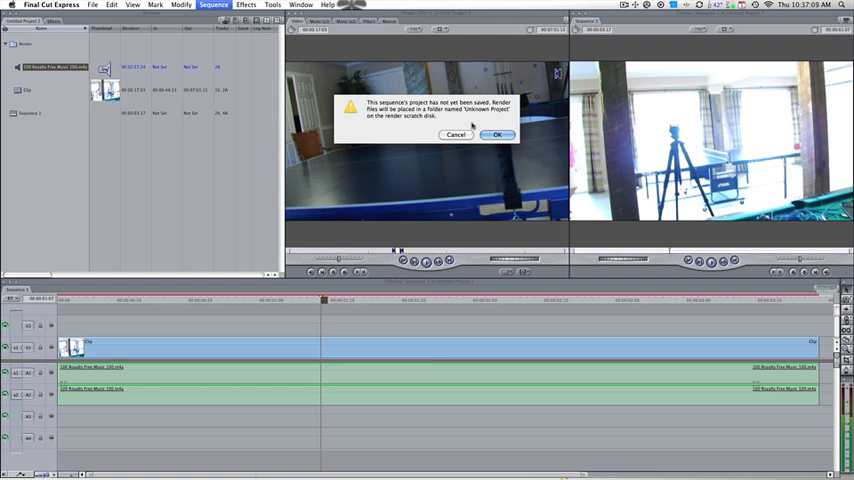
pyautogui.click(502, 135)
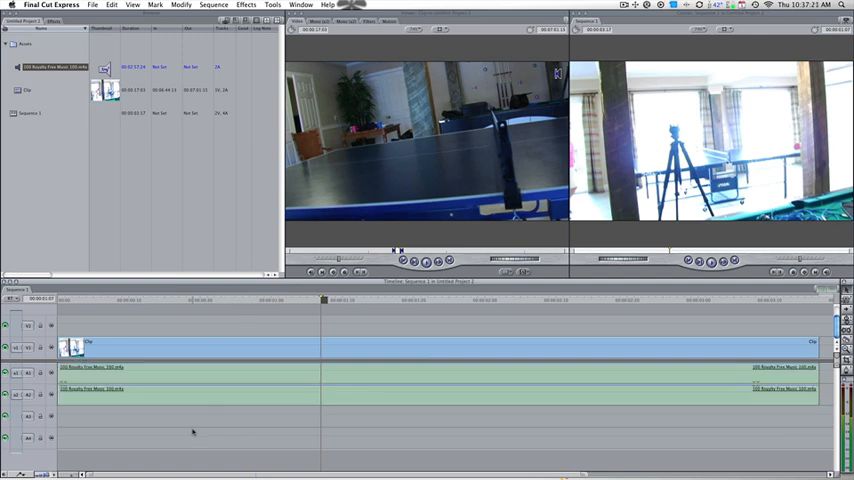
pyautogui.click(200, 343)
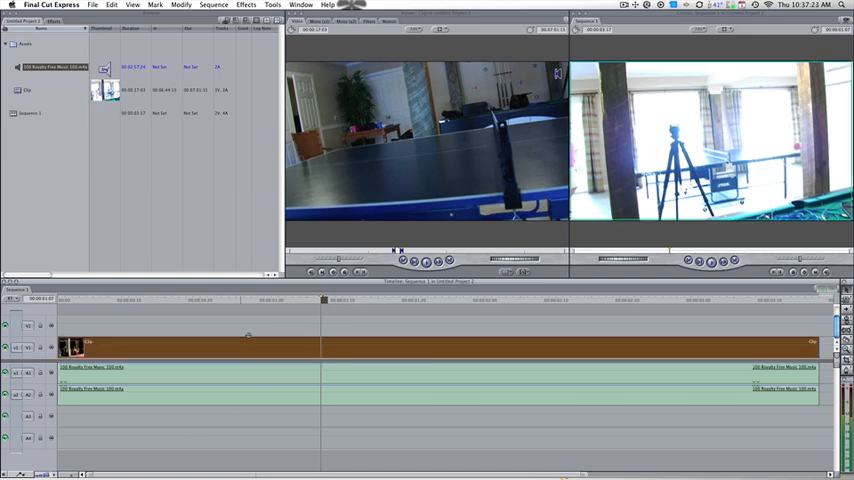
pyautogui.click(190, 348)
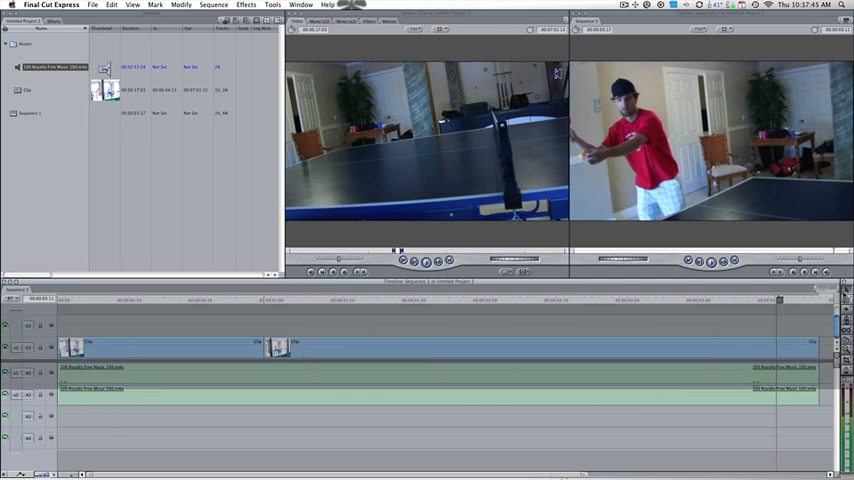
# - Expand Effects > Video Transitions > Dissolve and select Cross Dissolve
pyautogui.click(59, 29)
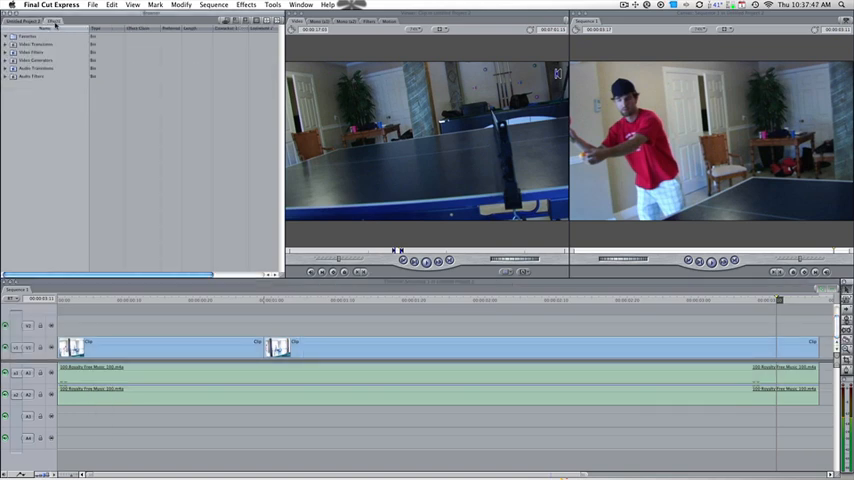
pyautogui.click(10, 47)
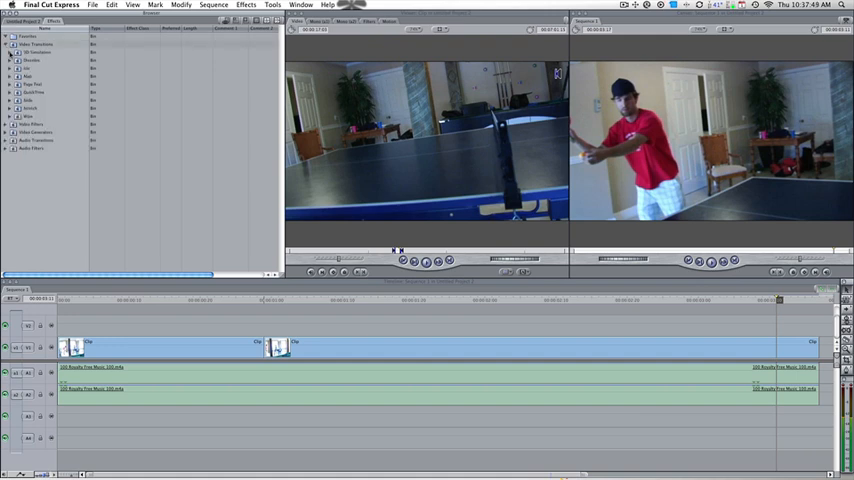
pyautogui.click(16, 61)
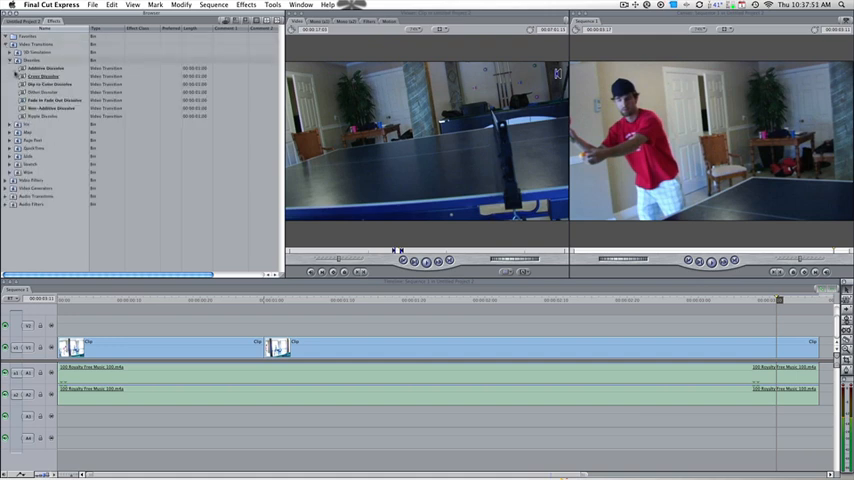
pyautogui.click(48, 78)
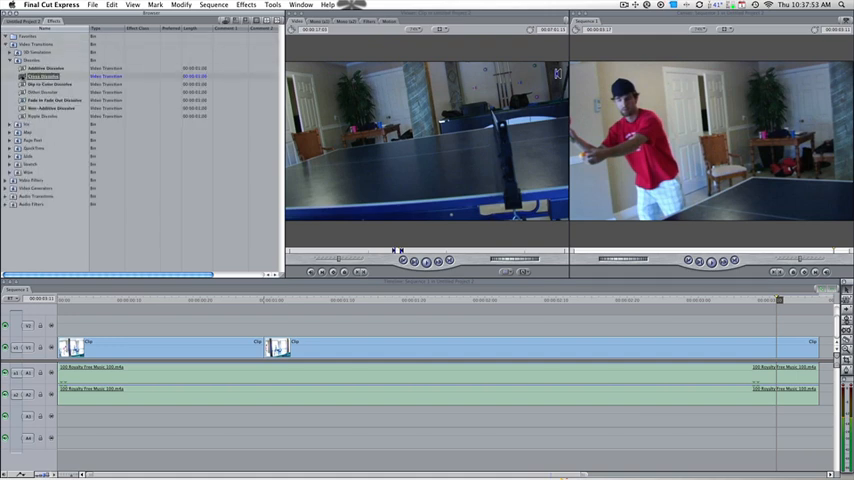